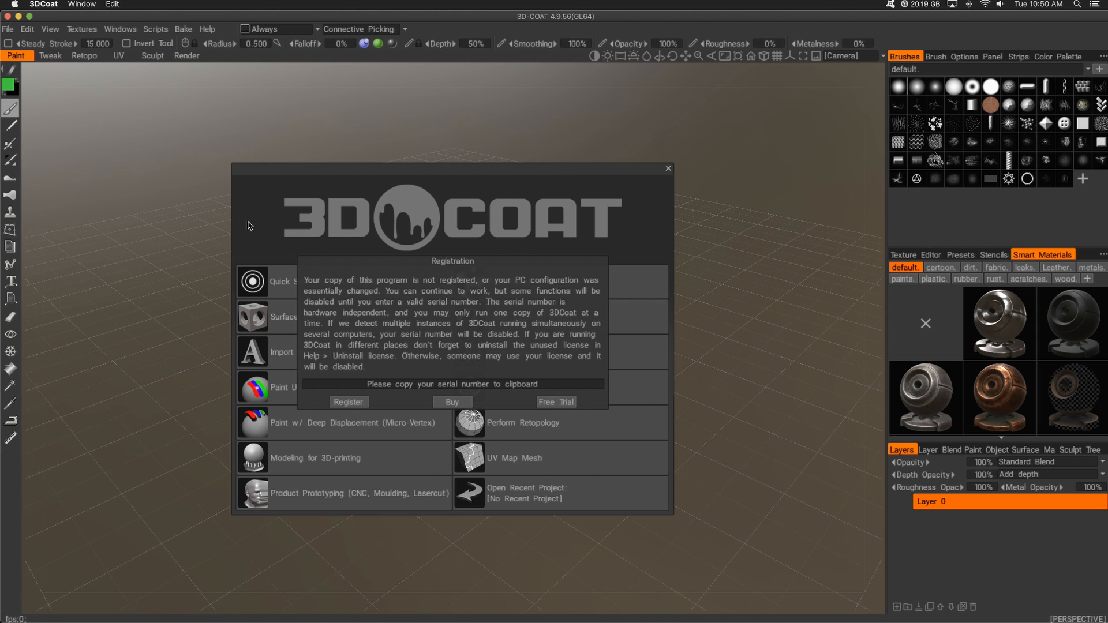
Step: Dismiss the Registration notice by choosing Free Trial, continuing with 31 trial days
click(556, 401)
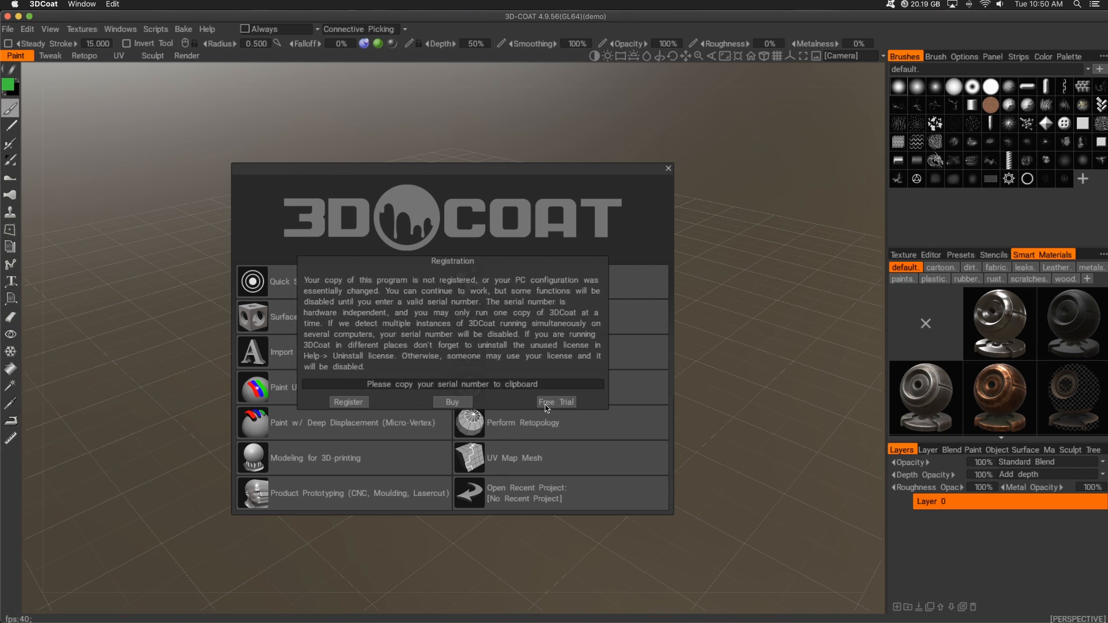
click(555, 401)
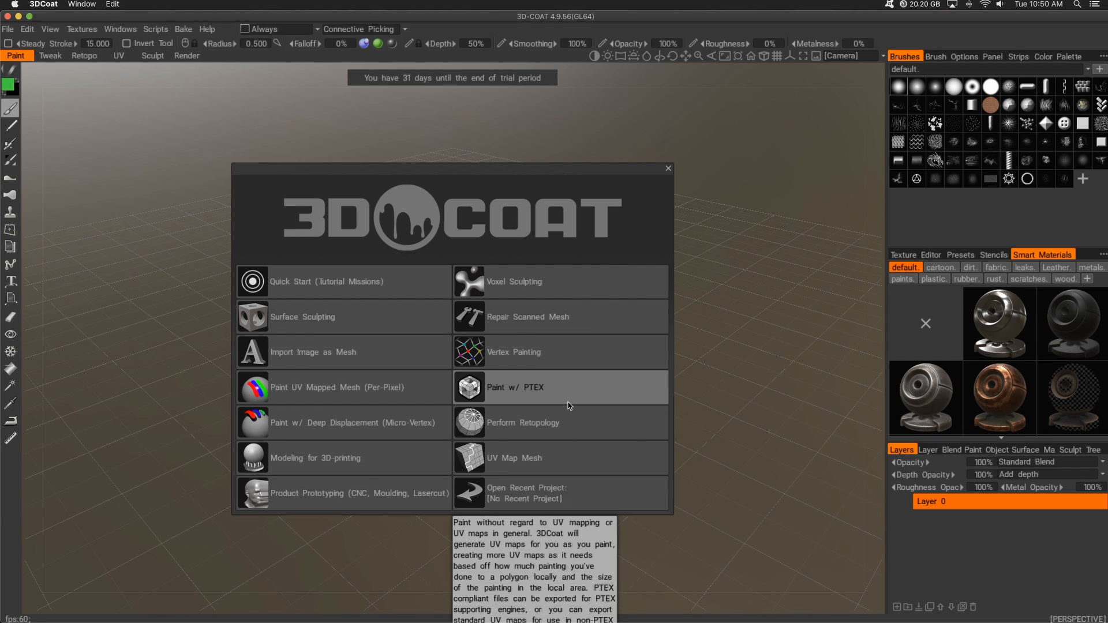
mouse_move(387, 307)
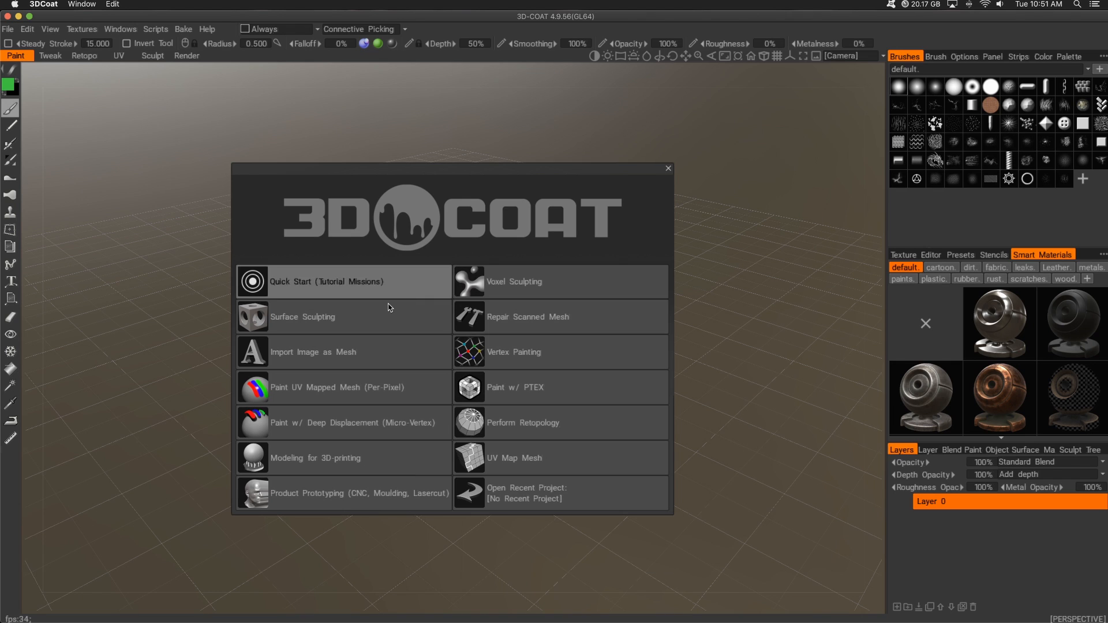
mouse_move(376, 316)
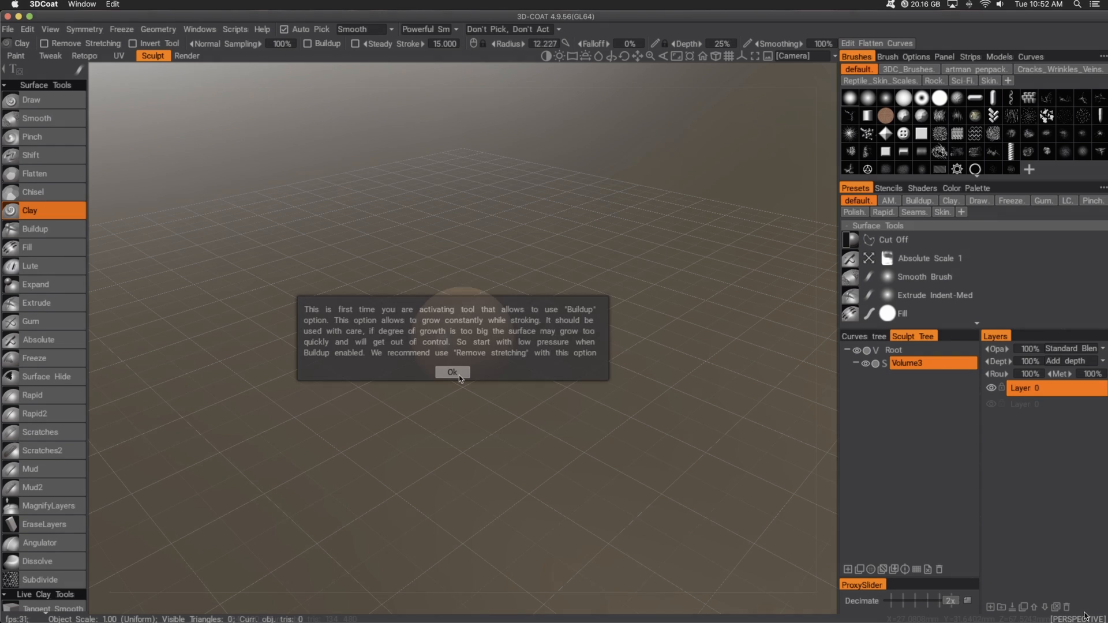
Step: Acknowledge the Buildup caution notice in the Sculpt room
click(451, 372)
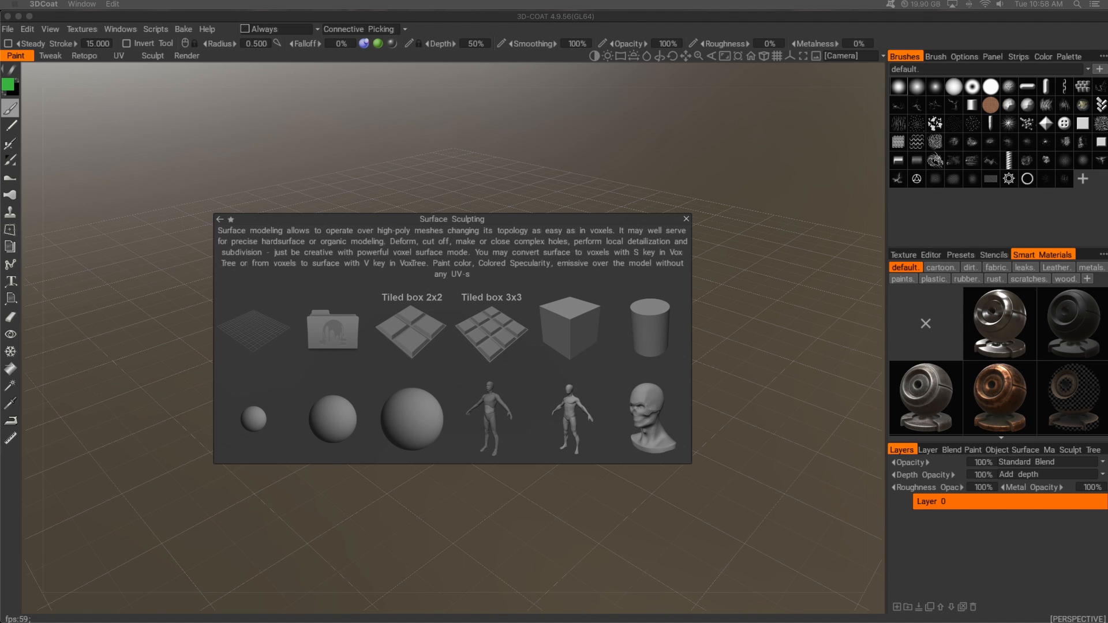
mouse_move(425, 425)
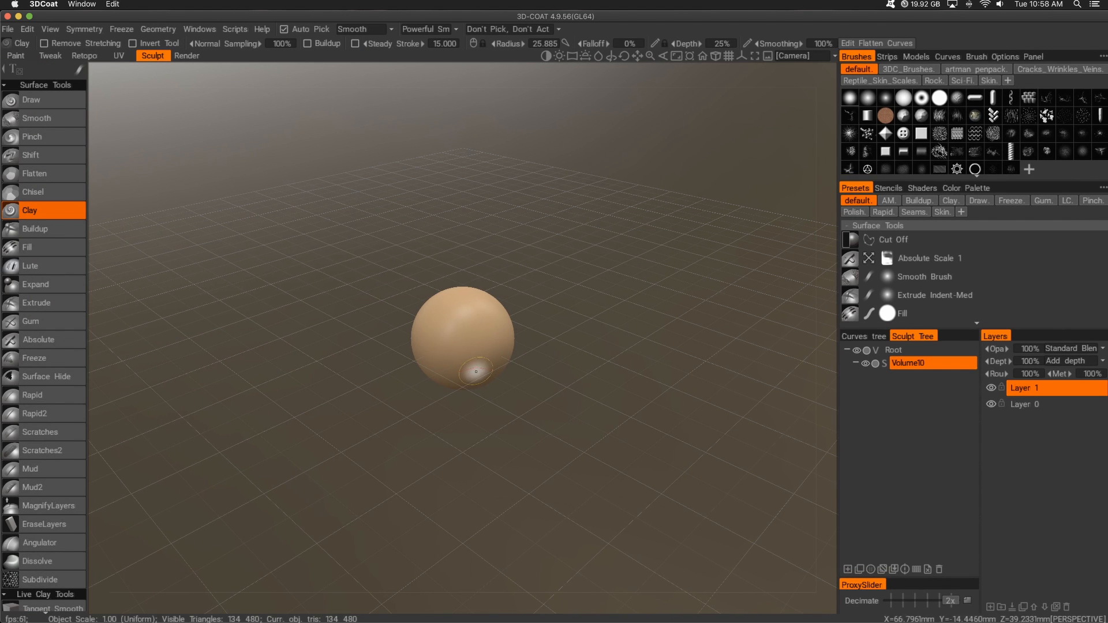
mouse_move(470, 418)
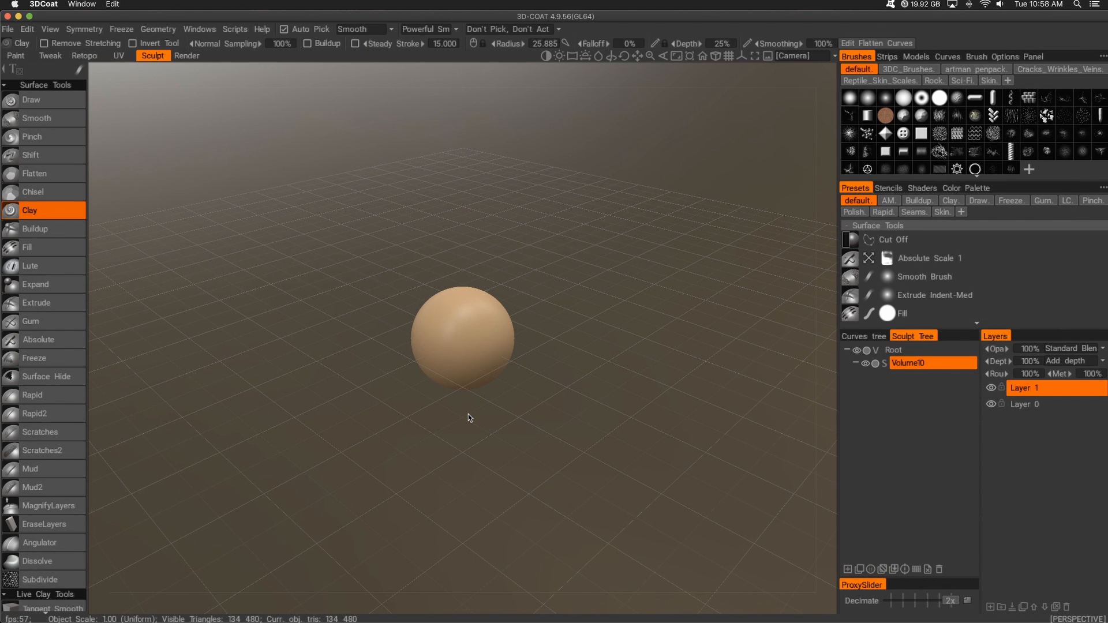
Step: Draw raised circular rings and a rounded lump onto the sphere Volume77
scroll(down, 3)
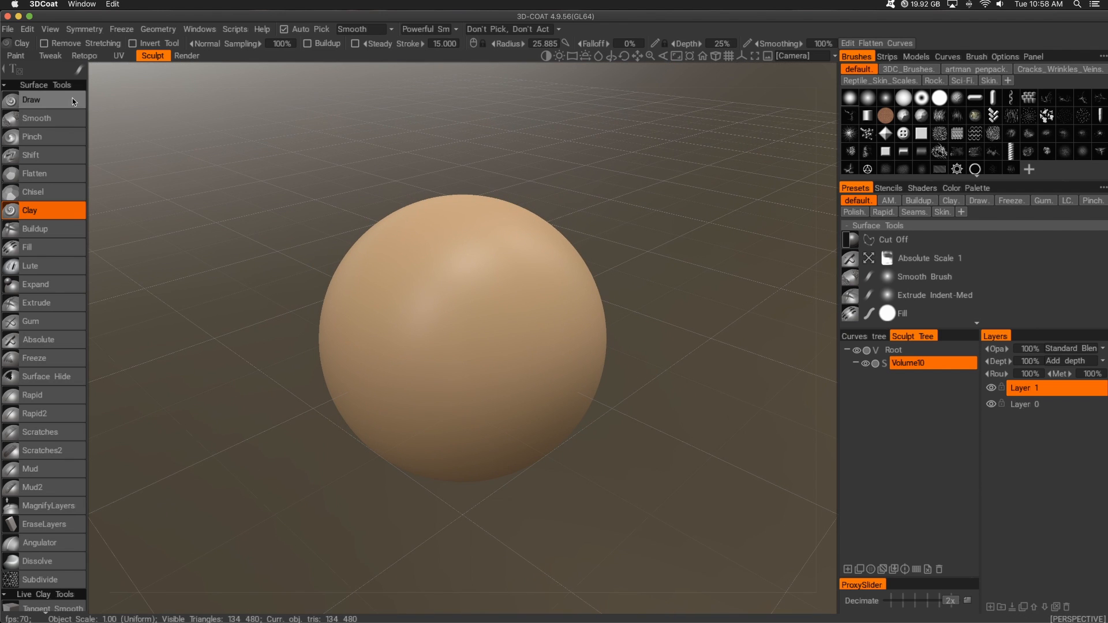
click(31, 99)
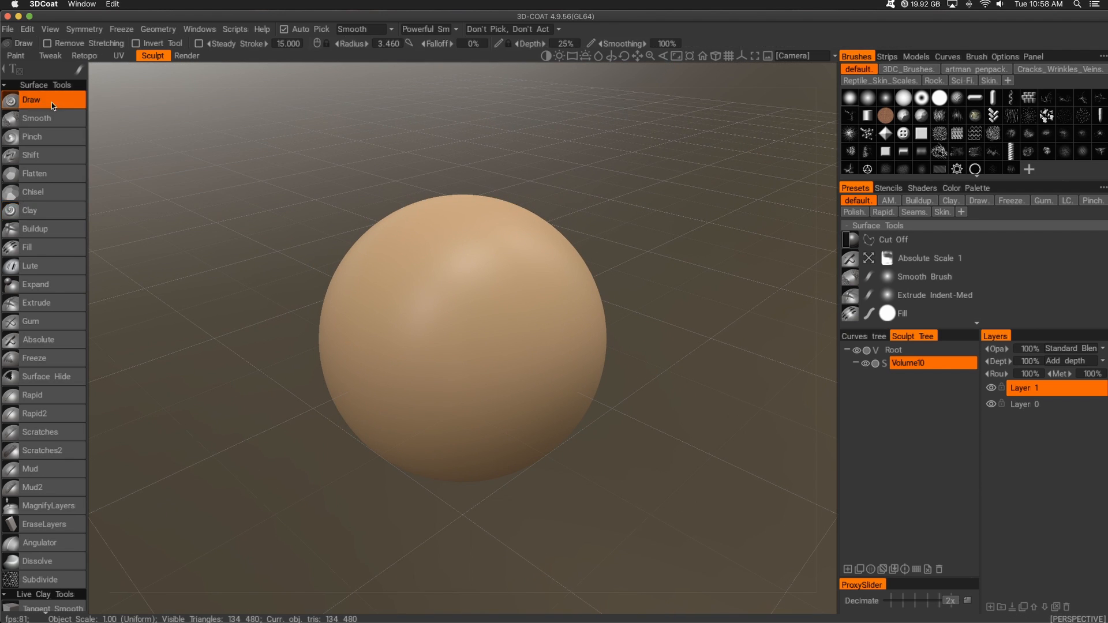
mouse_move(490, 292)
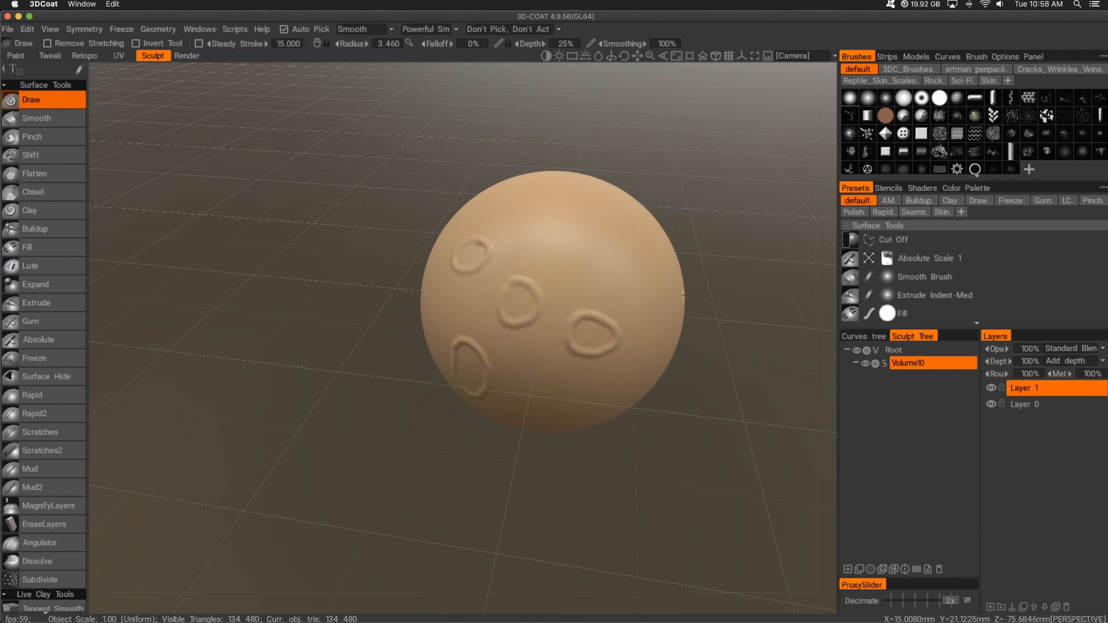
click(535, 245)
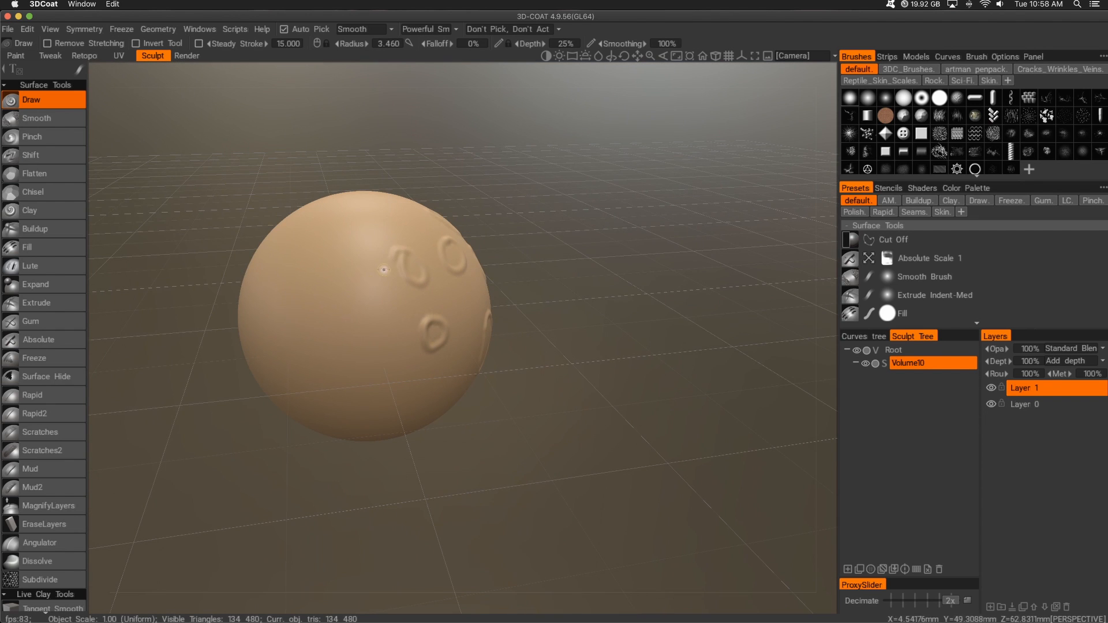
mouse_move(335, 336)
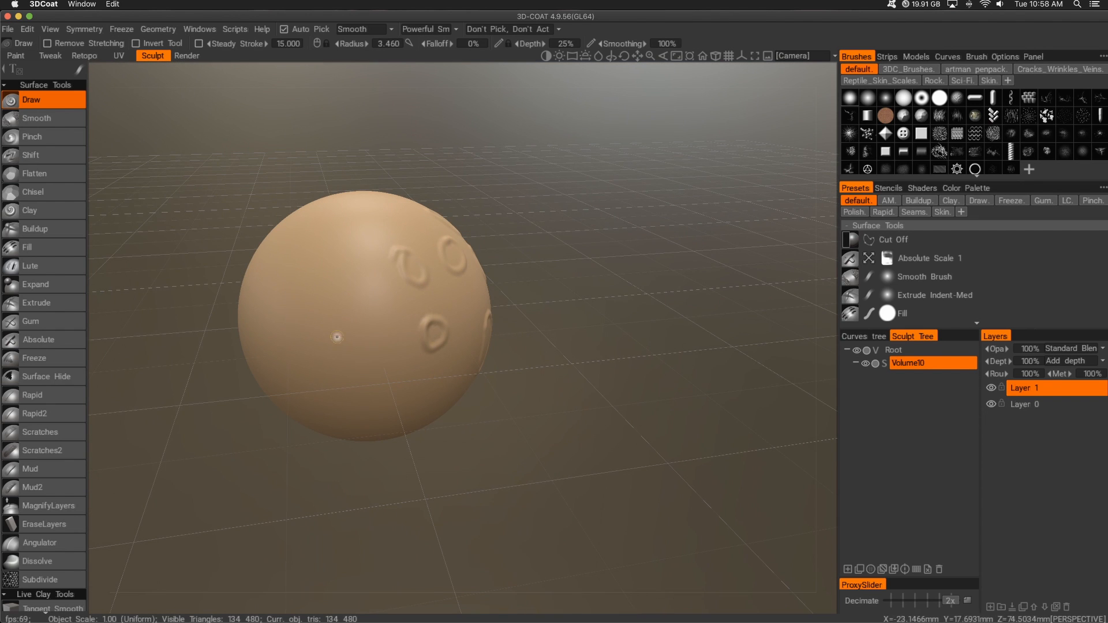
click(34, 229)
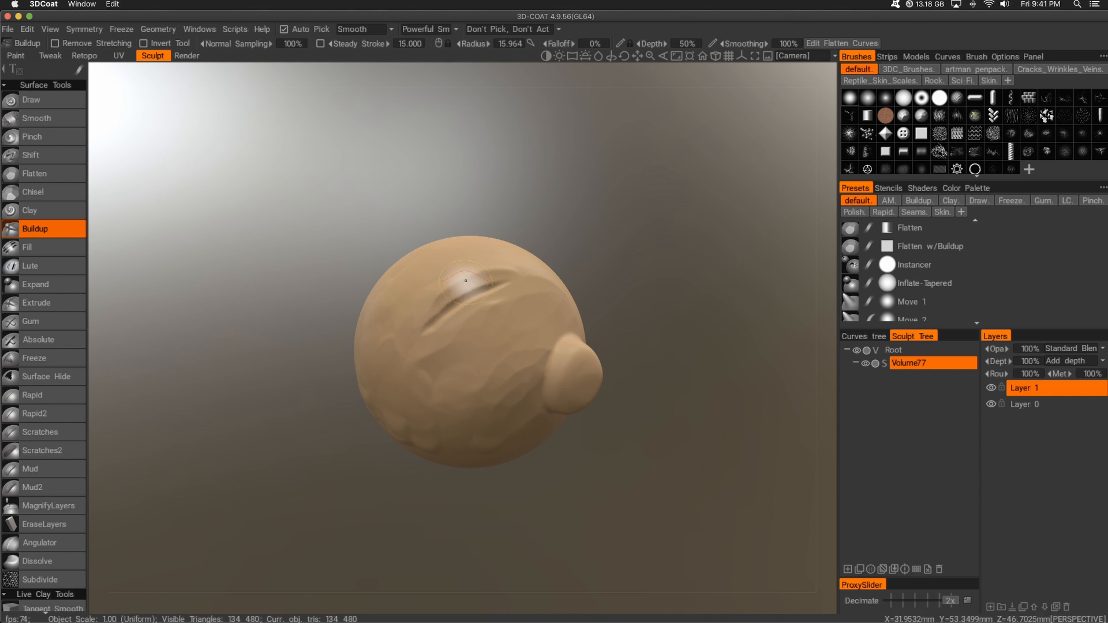
Step: Add a lump, gum-like folds and a deep groove using Fill, Expand, Gum and Live Clay
click(33, 247)
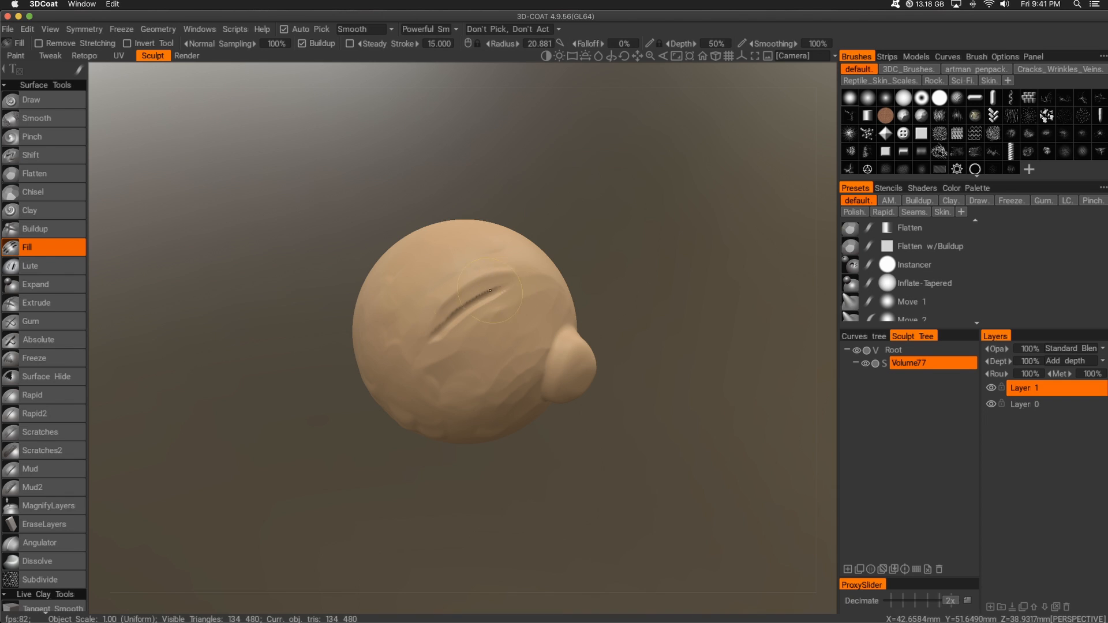
click(34, 284)
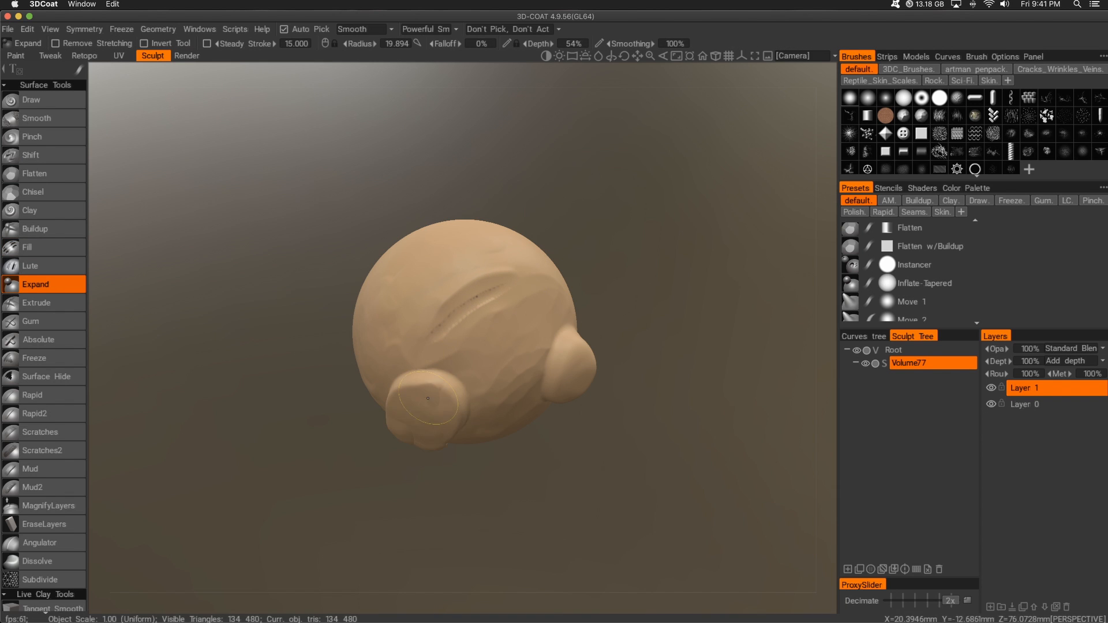
click(32, 321)
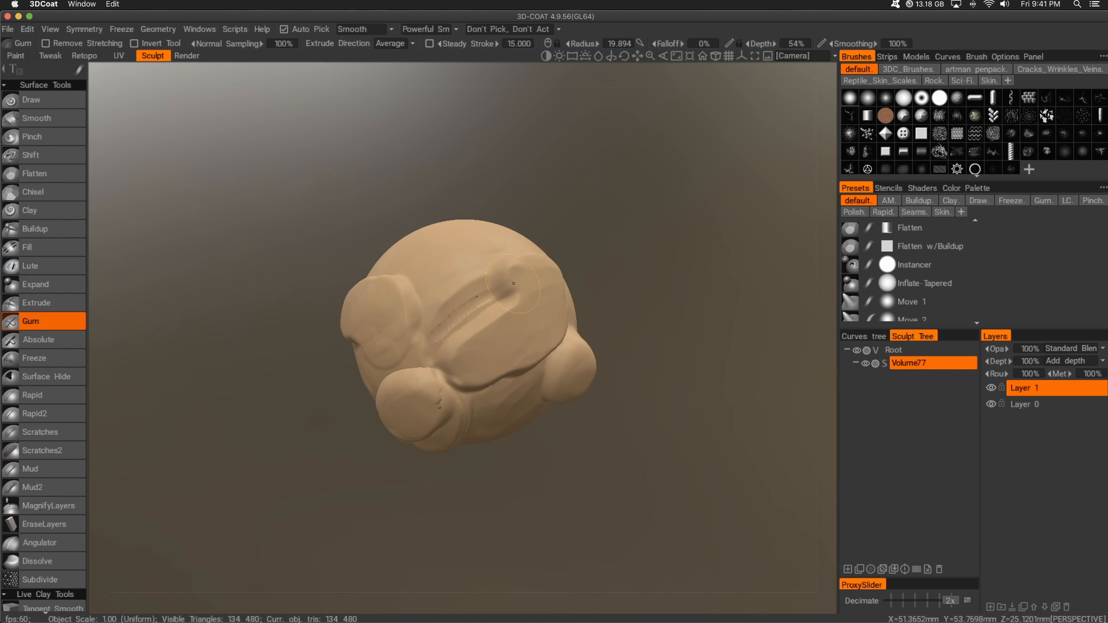
click(34, 413)
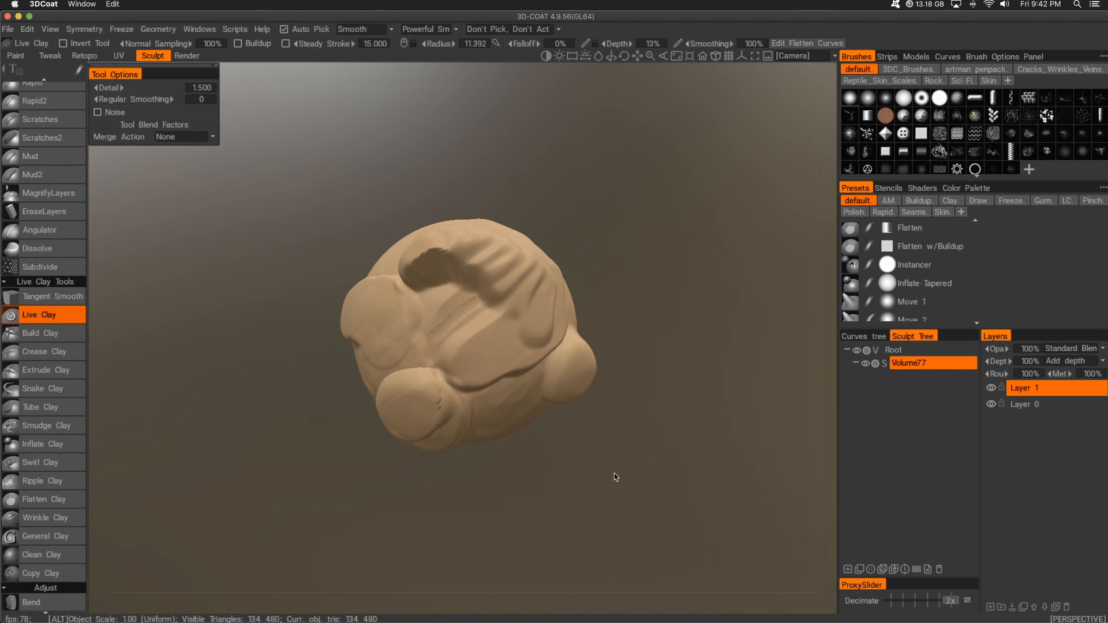
Step: Build up clay, crease it, pull out snake-like horns and smudge the surface
click(41, 332)
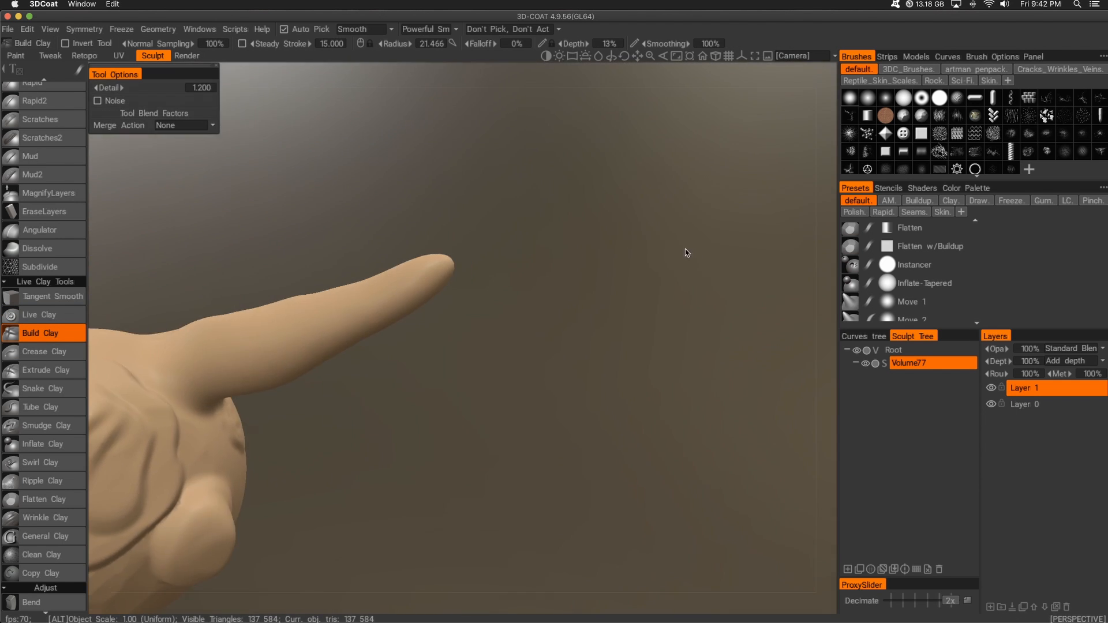
click(45, 350)
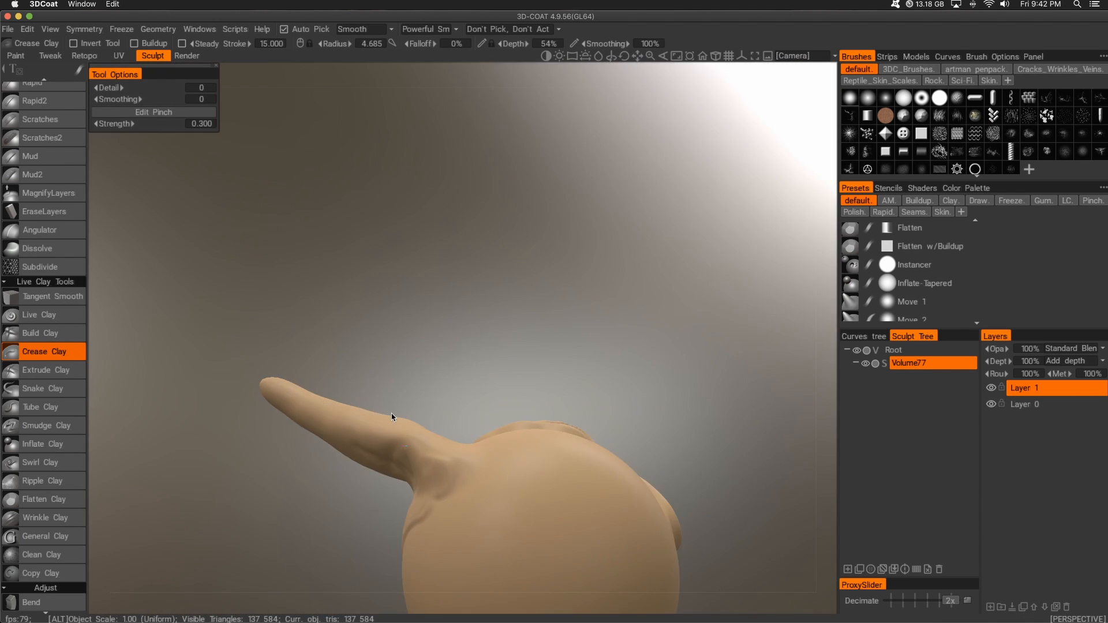
click(42, 388)
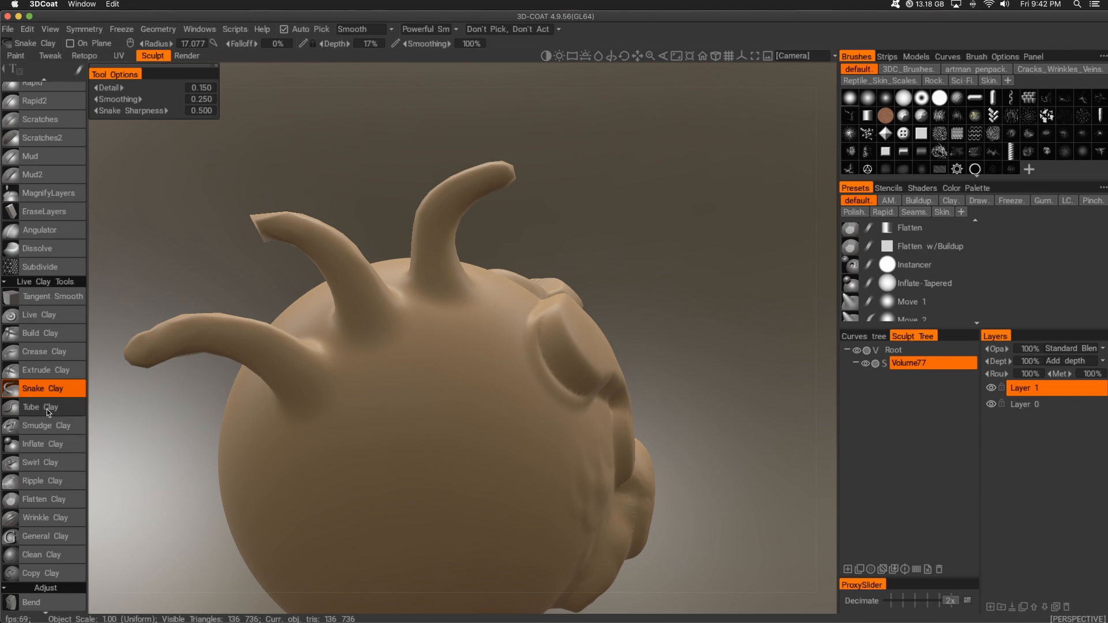
click(44, 425)
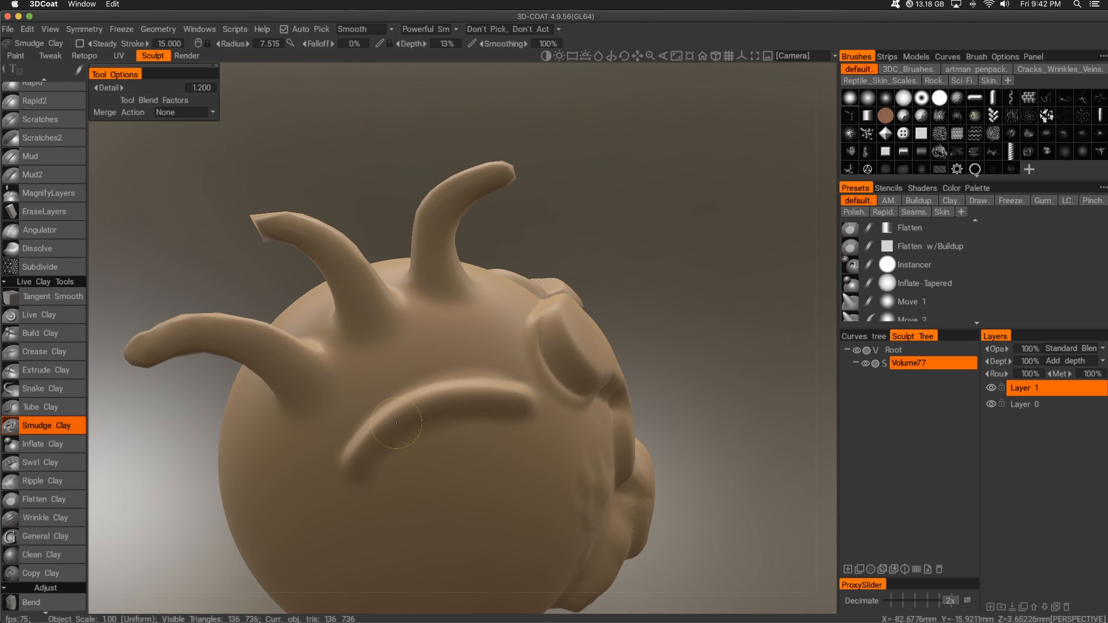
Step: Add swirls, ripples and wrinkles, then clean down parts of the surface
click(42, 462)
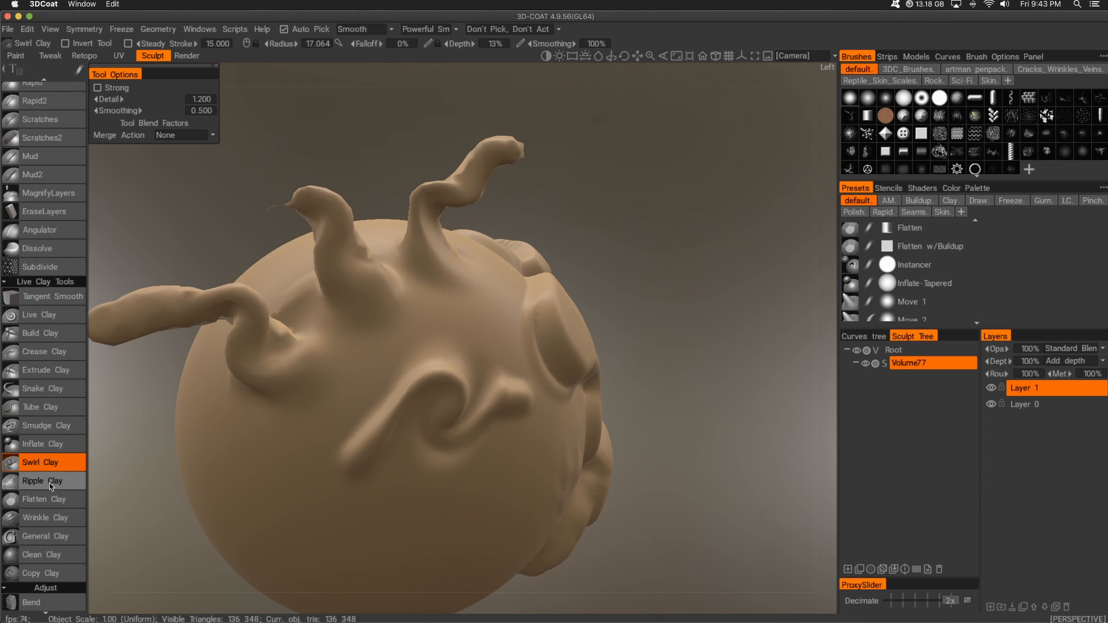
click(42, 481)
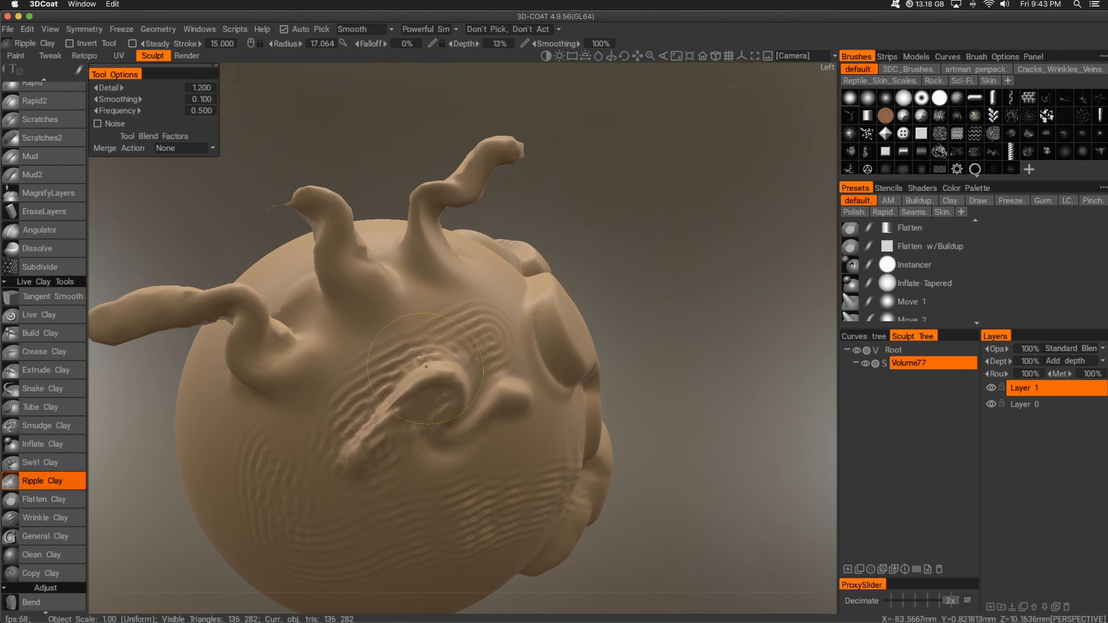
click(43, 517)
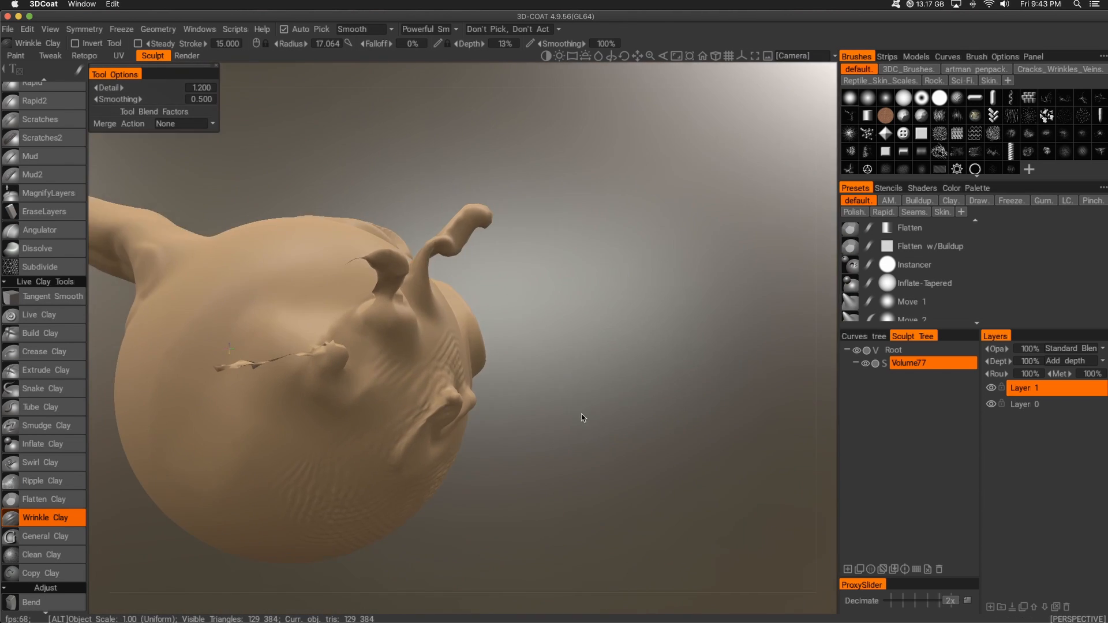
click(45, 555)
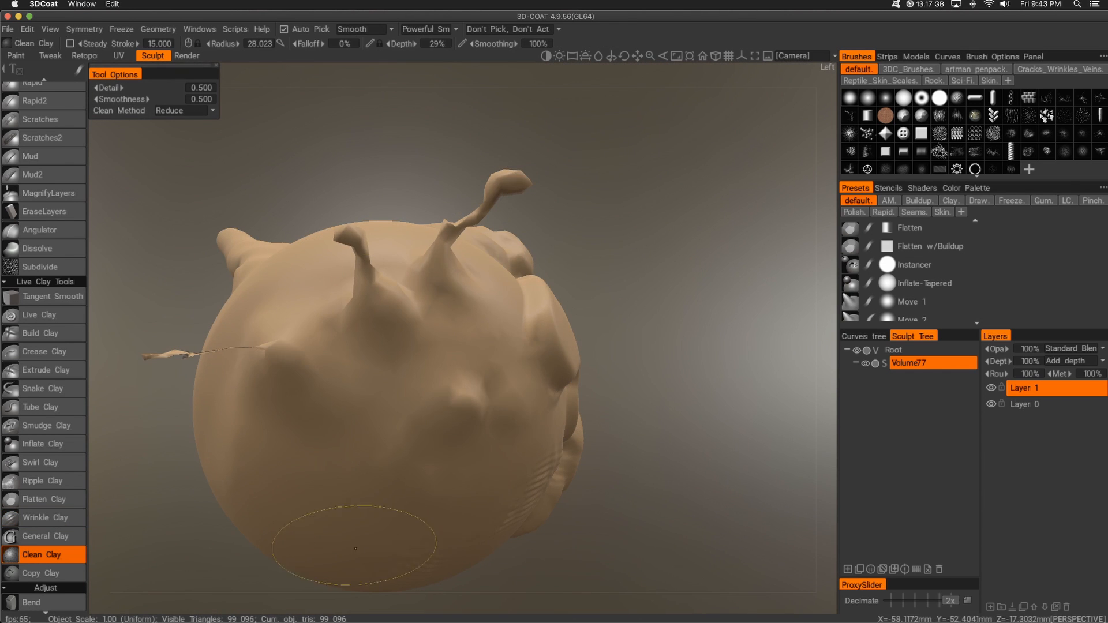